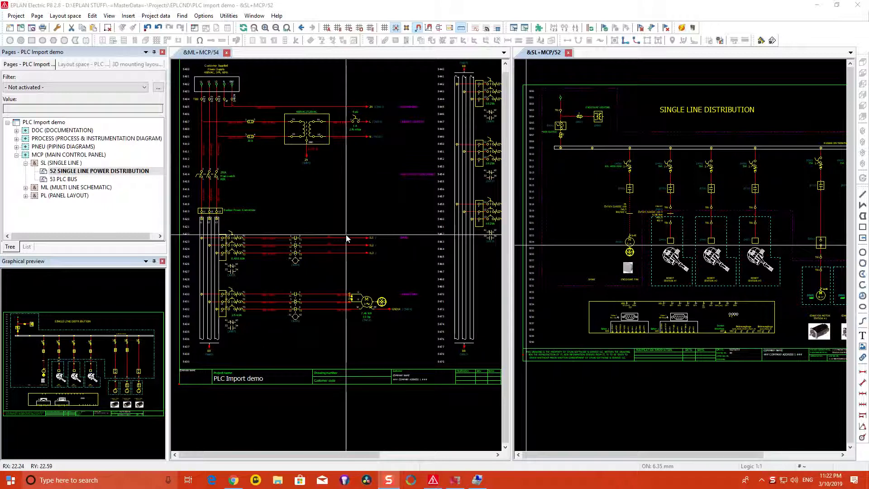
{"action": "mouse_move", "coordinate": [360, 294]}
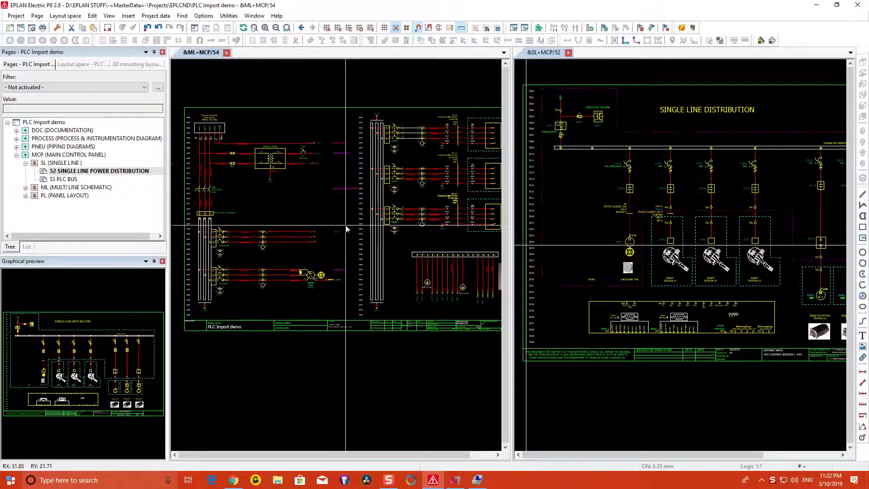
{"action": "mouse_move", "coordinate": [404, 216]}
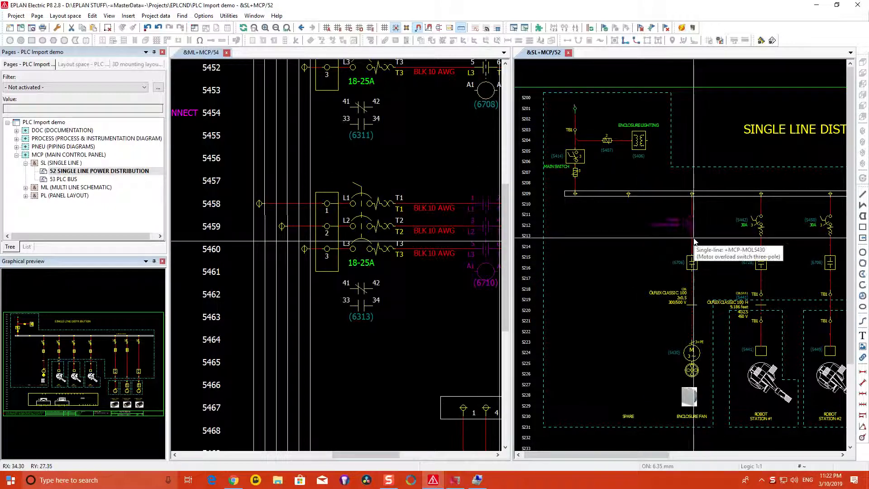
Zoom in on the motor overload switch circuit on multi-line page 54.
{"action": "scroll", "scroll_direction": "down", "scroll_amount": 3}
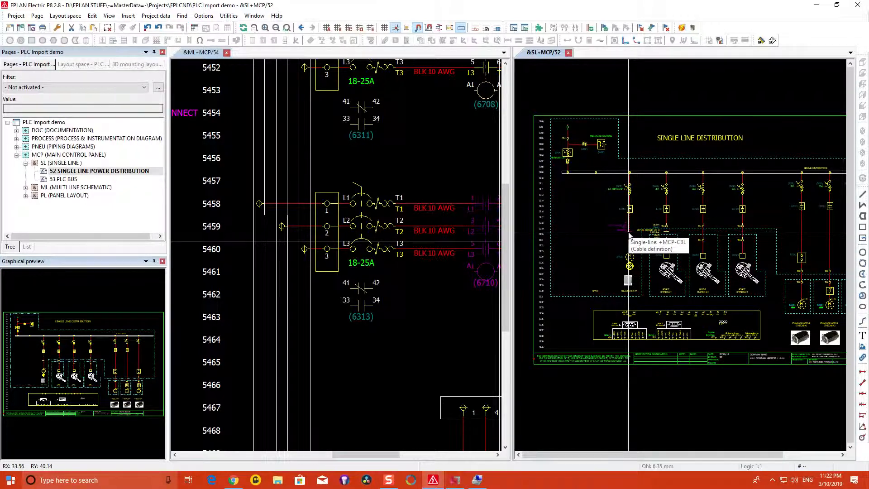
{"action": "mouse_move", "coordinate": [627, 190]}
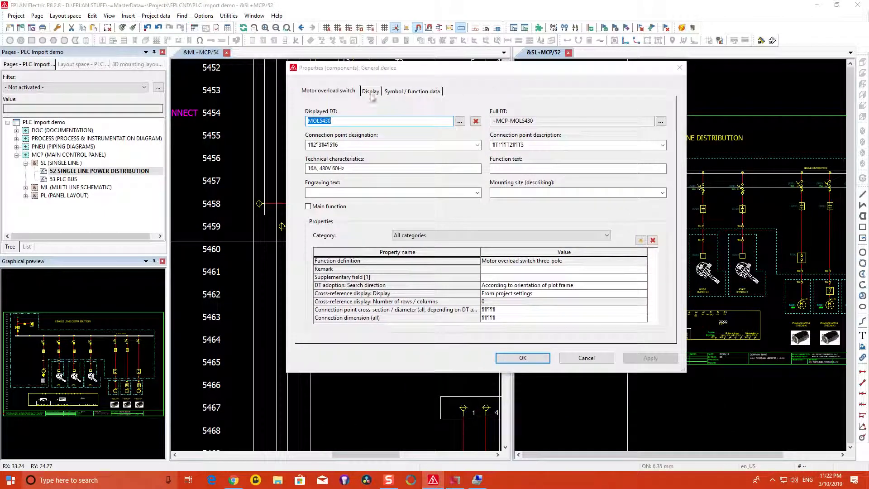
{"action": "mouse_move", "coordinate": [411, 96]}
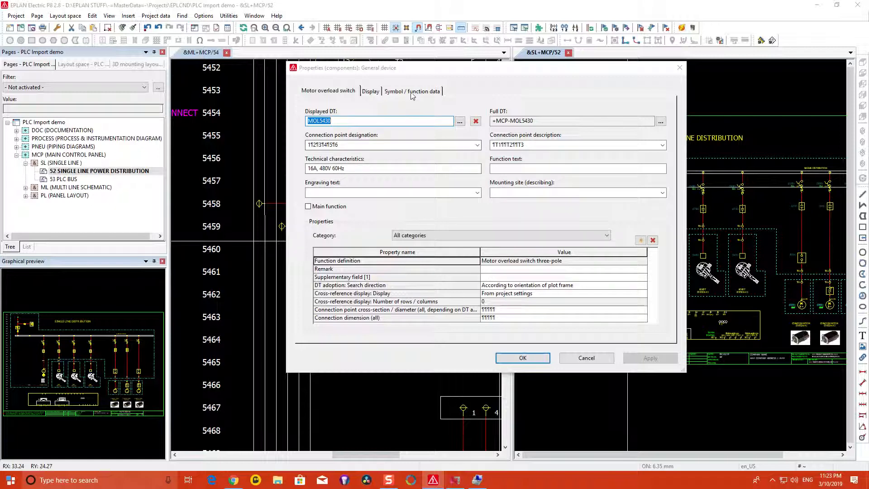
{"action": "left_click", "coordinate": [411, 91]}
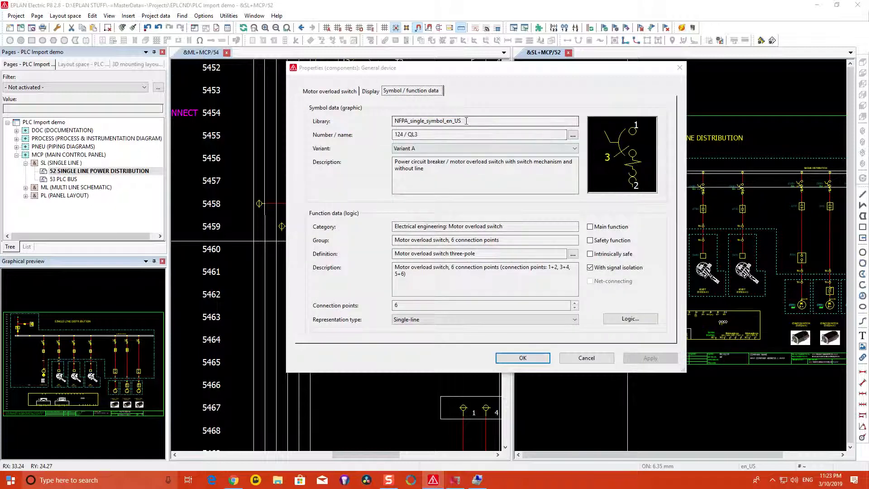
{"action": "triple_click", "coordinate": [427, 121]}
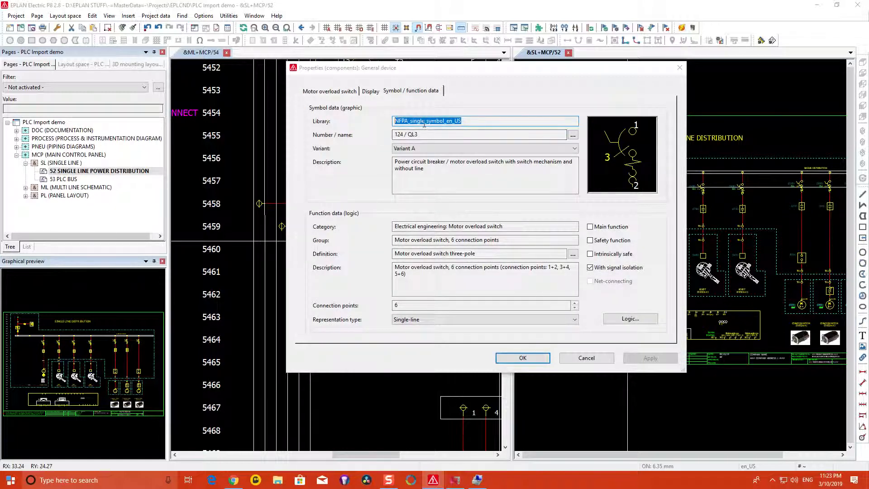
{"action": "left_click", "coordinate": [481, 319]}
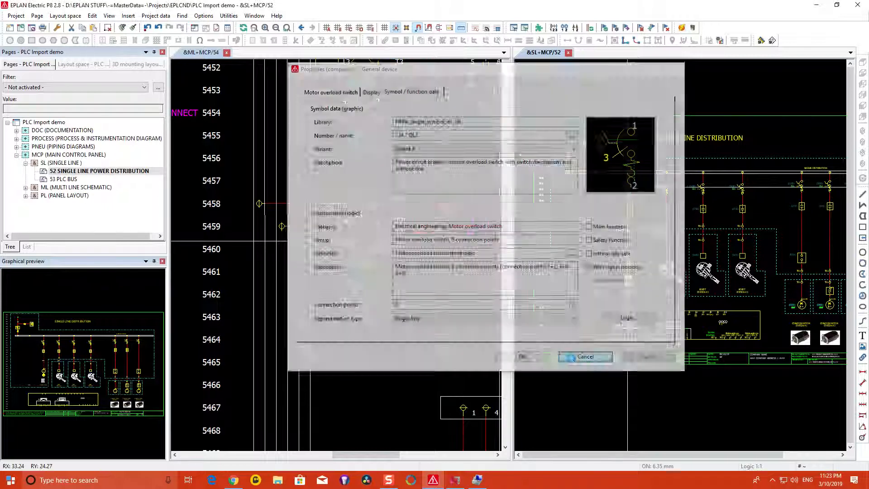
{"action": "left_click", "coordinate": [585, 356]}
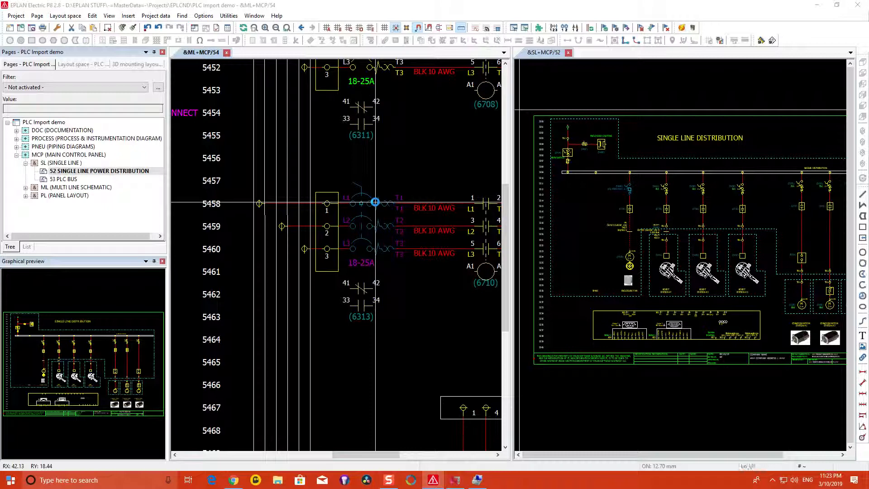
{"action": "double_click", "coordinate": [374, 202]}
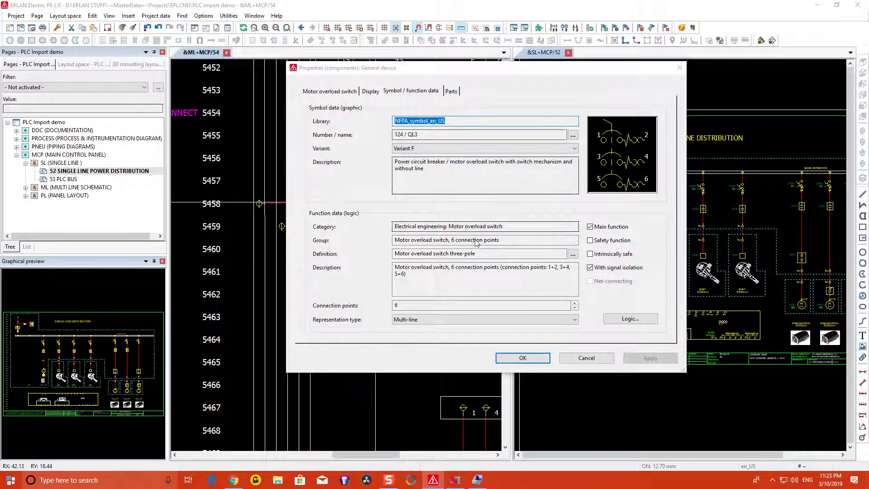
{"action": "left_click", "coordinate": [484, 319]}
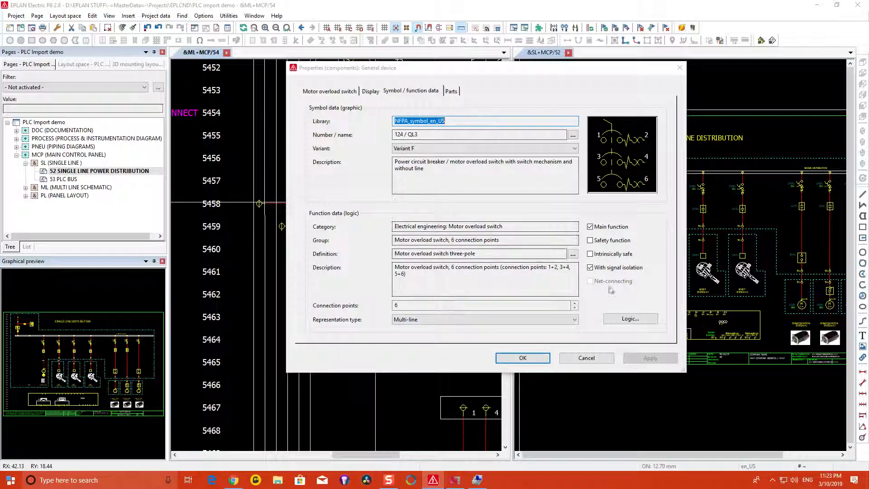
{"action": "left_click", "coordinate": [630, 318]}
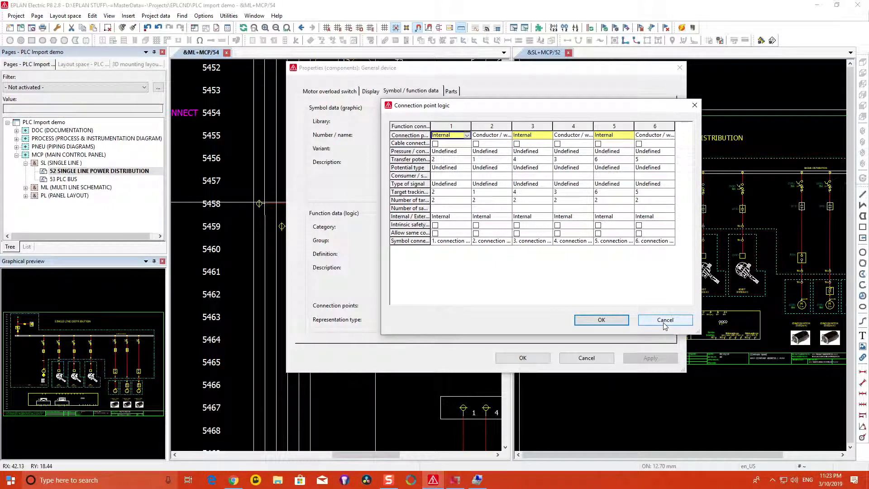
{"action": "left_click", "coordinate": [664, 320]}
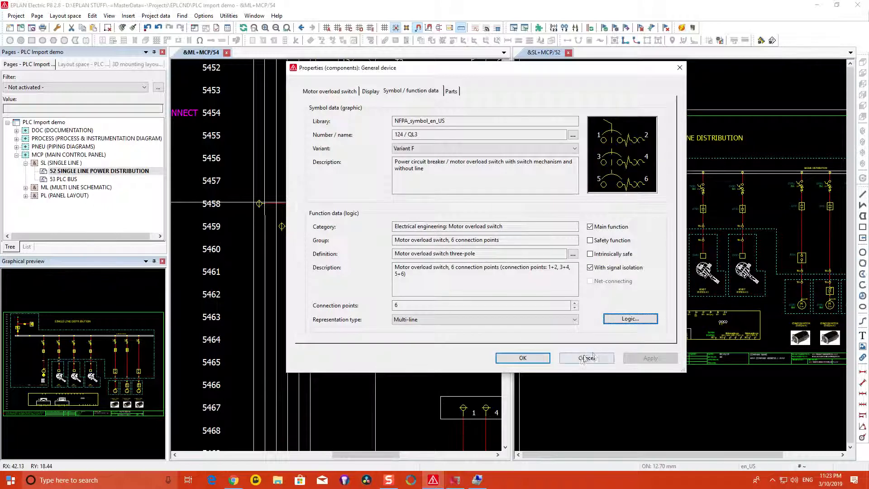
{"action": "left_click", "coordinate": [585, 358]}
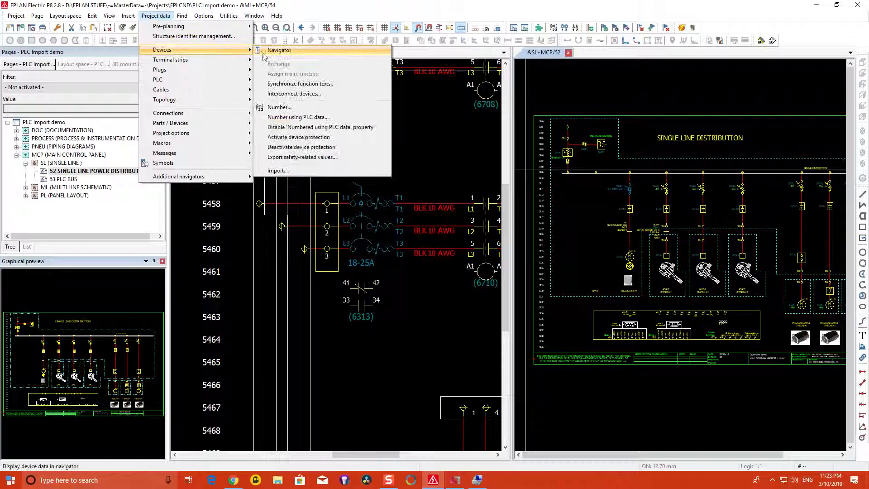
Browse MOL5458's switch and NC auxiliary contact in the device navigator, and expand the ML pages.
{"action": "left_click", "coordinate": [279, 50]}
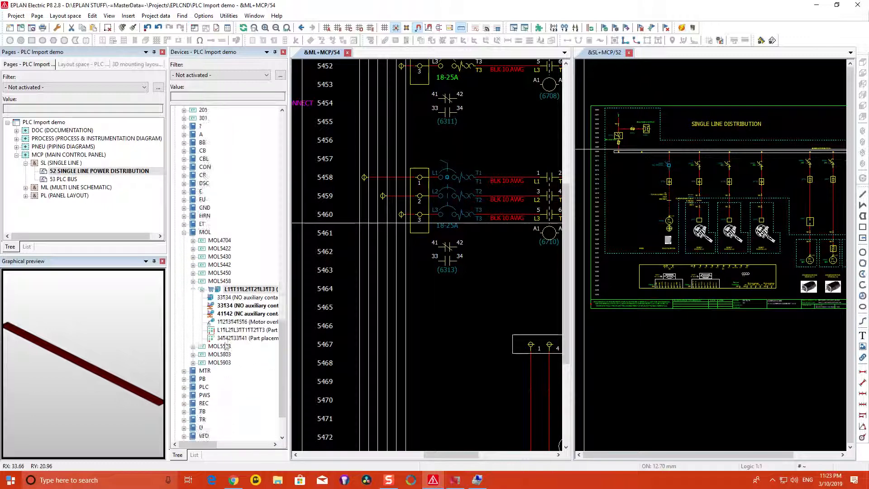
{"action": "left_click", "coordinate": [249, 288]}
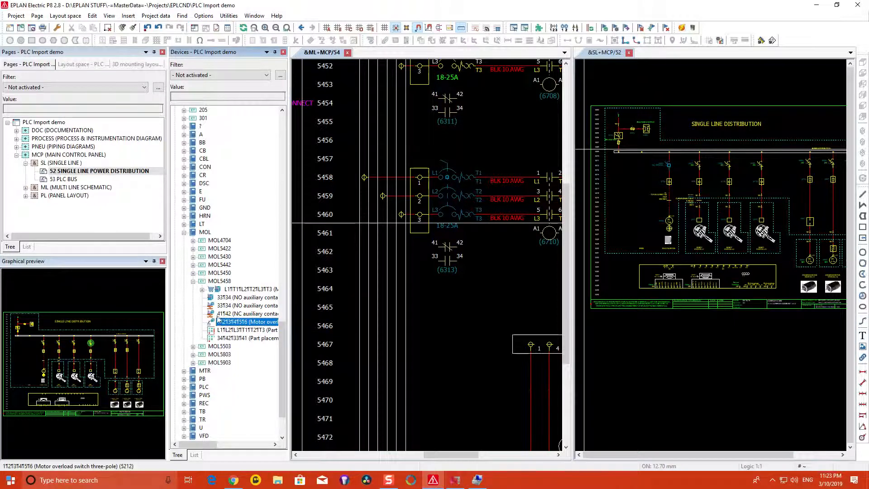
{"action": "left_click", "coordinate": [246, 314]}
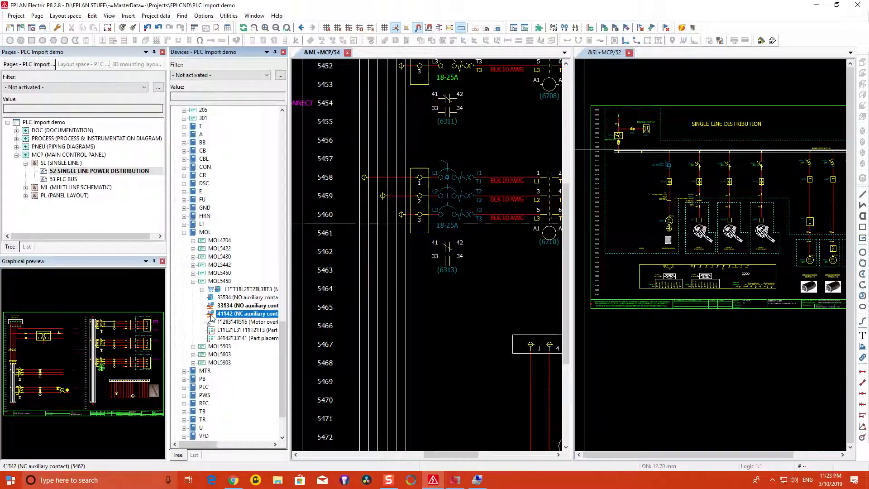
{"action": "mouse_move", "coordinate": [238, 338]}
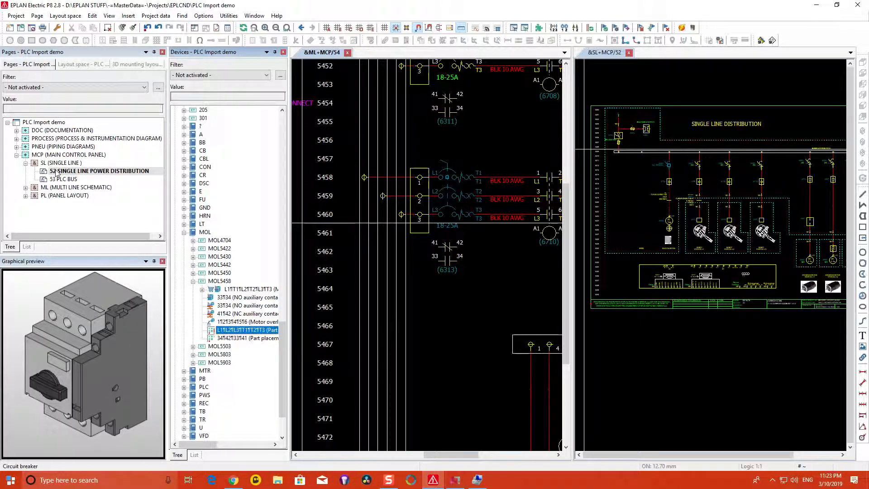
{"action": "left_click", "coordinate": [103, 170]}
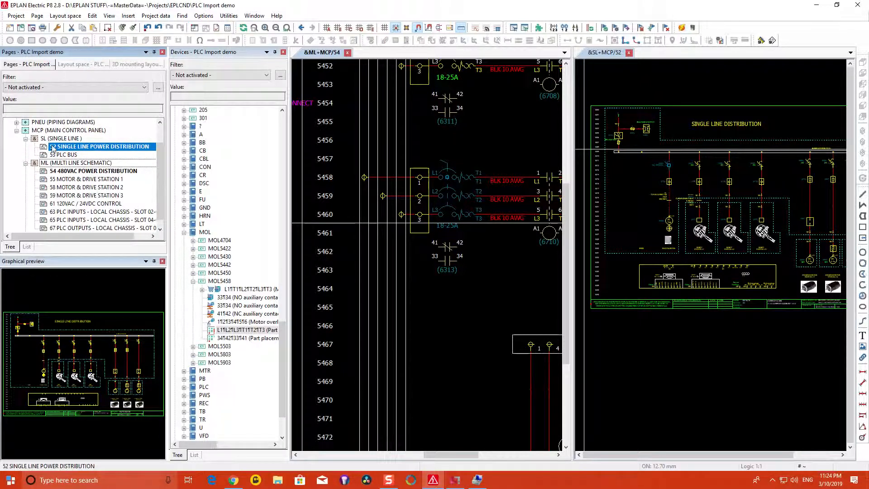
{"action": "mouse_move", "coordinate": [457, 181]}
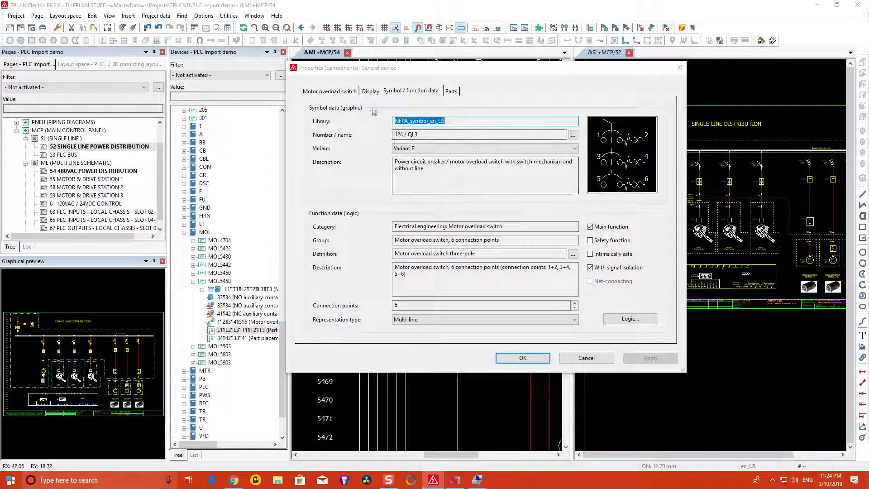
{"action": "left_click", "coordinate": [328, 90]}
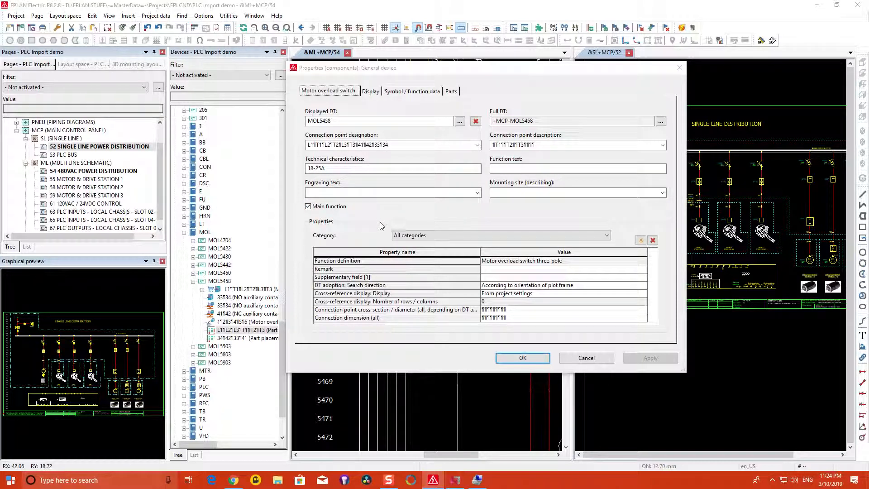
{"action": "left_click", "coordinate": [521, 357]}
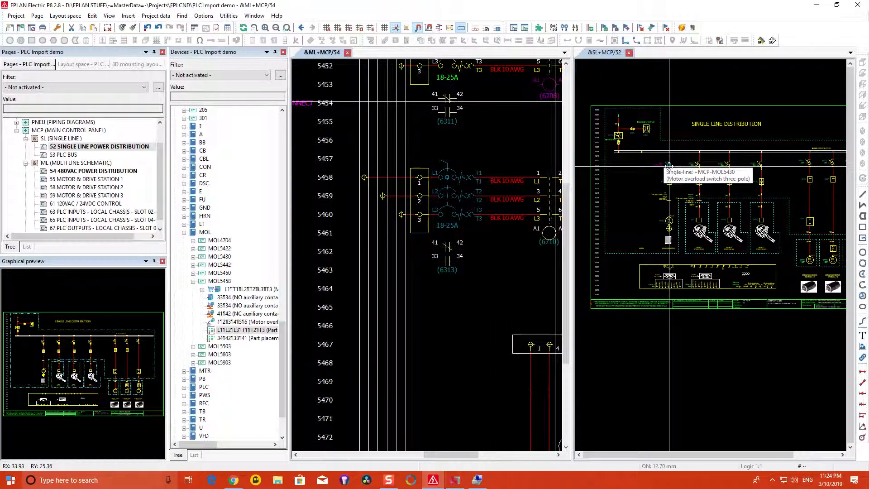
{"action": "left_click", "coordinate": [669, 166]}
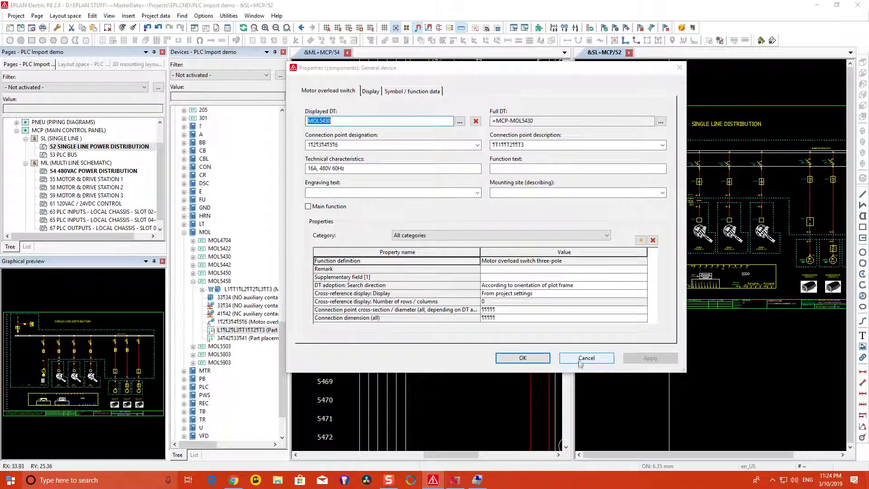
{"action": "left_click", "coordinate": [586, 358]}
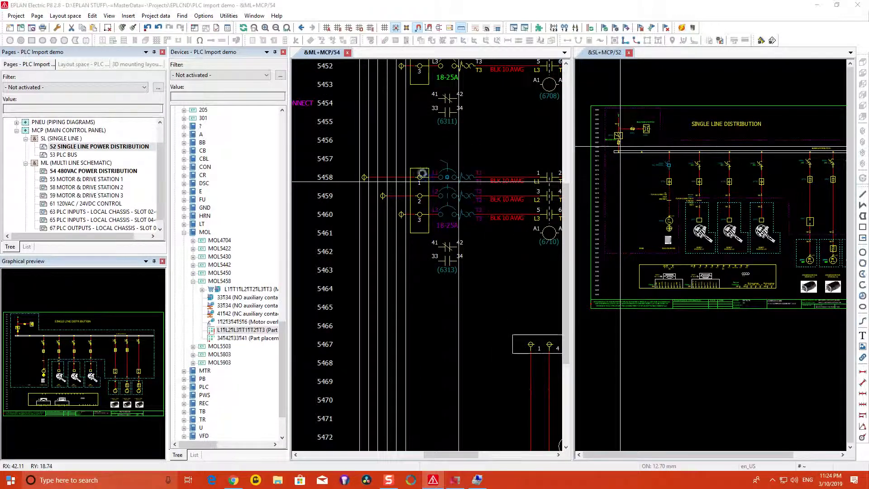
{"action": "double_click", "coordinate": [419, 176]}
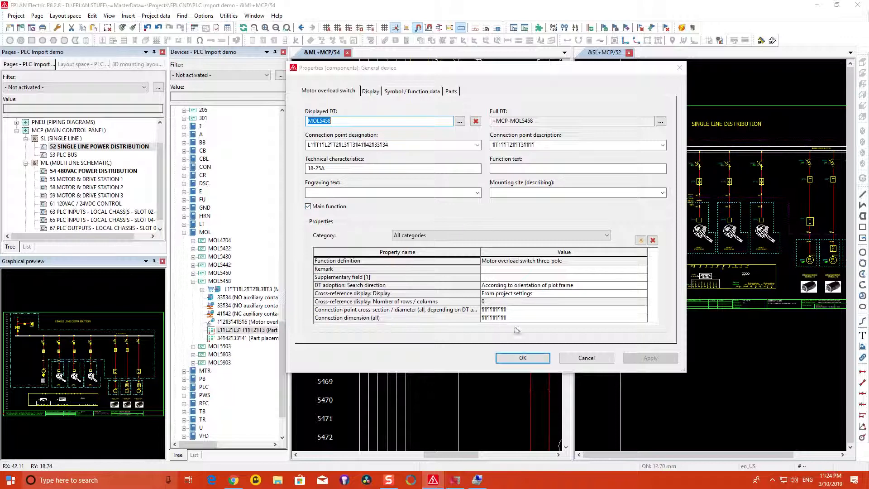
{"action": "left_click", "coordinate": [521, 357]}
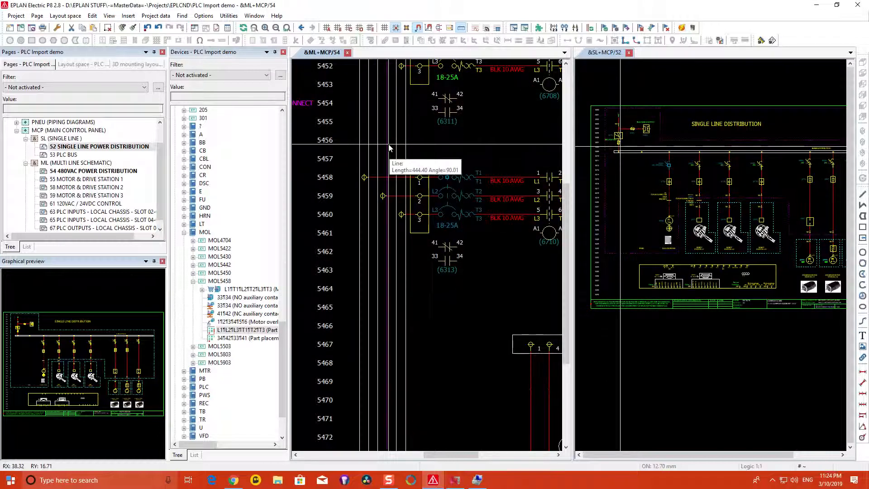
{"action": "mouse_move", "coordinate": [775, 200]}
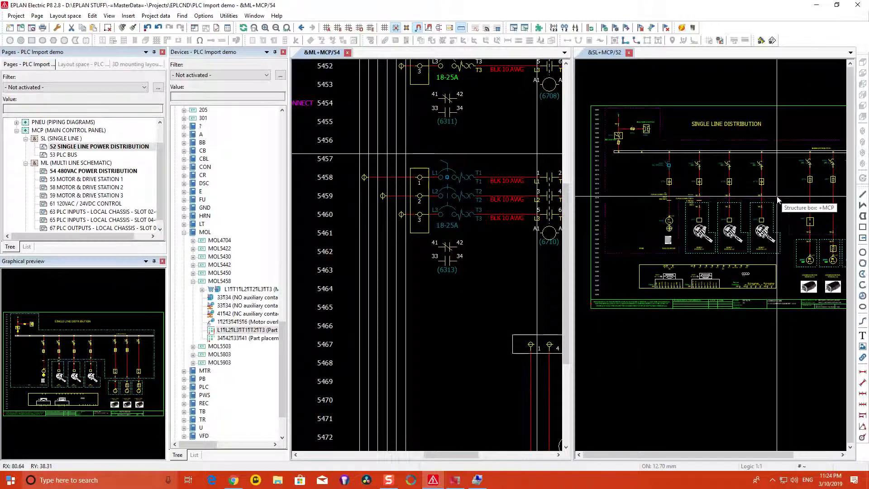